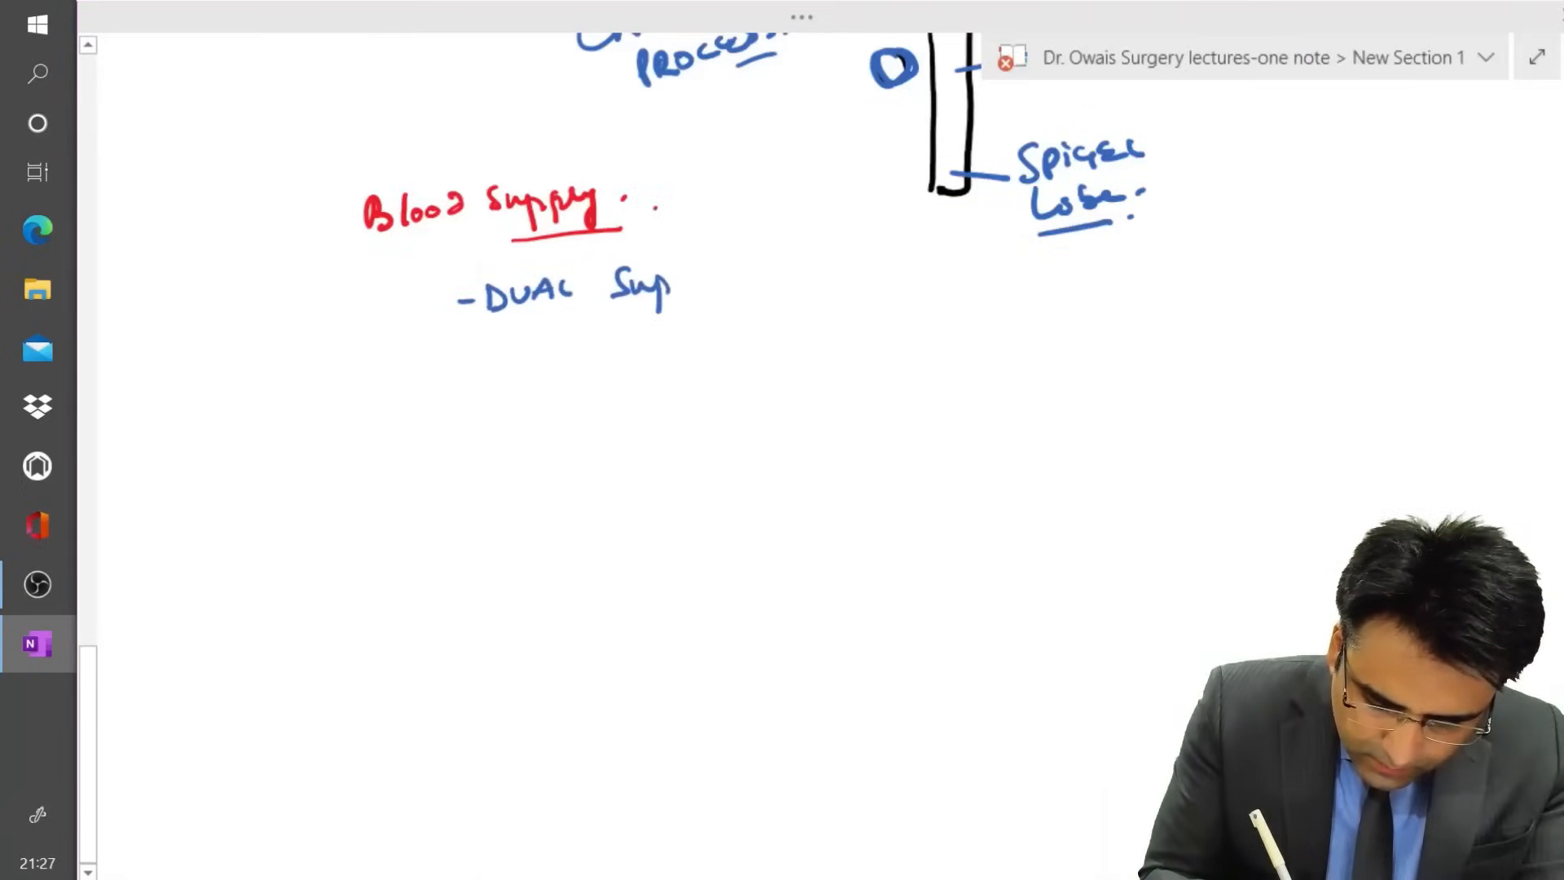
# - Handwrite 'Dual Supply:' underlined, bracketed to Portal vein (80%) and Hepatic Artery (20%)
pyautogui.moveTo(599, 289); pyautogui.dragTo(759, 289)
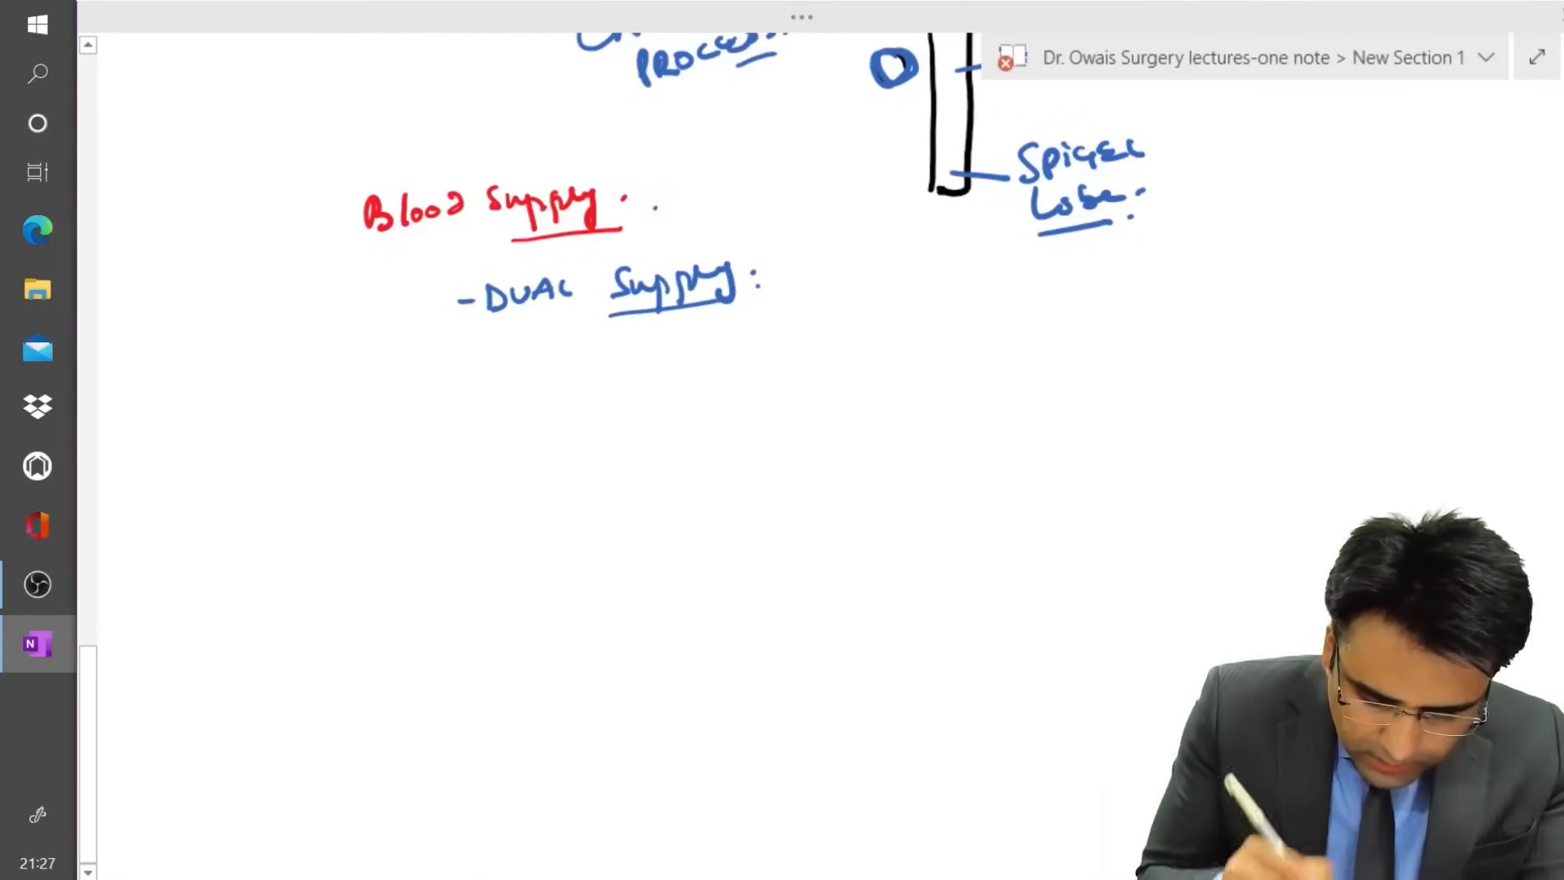
pyautogui.moveTo(494, 404); pyautogui.dragTo(599, 374)
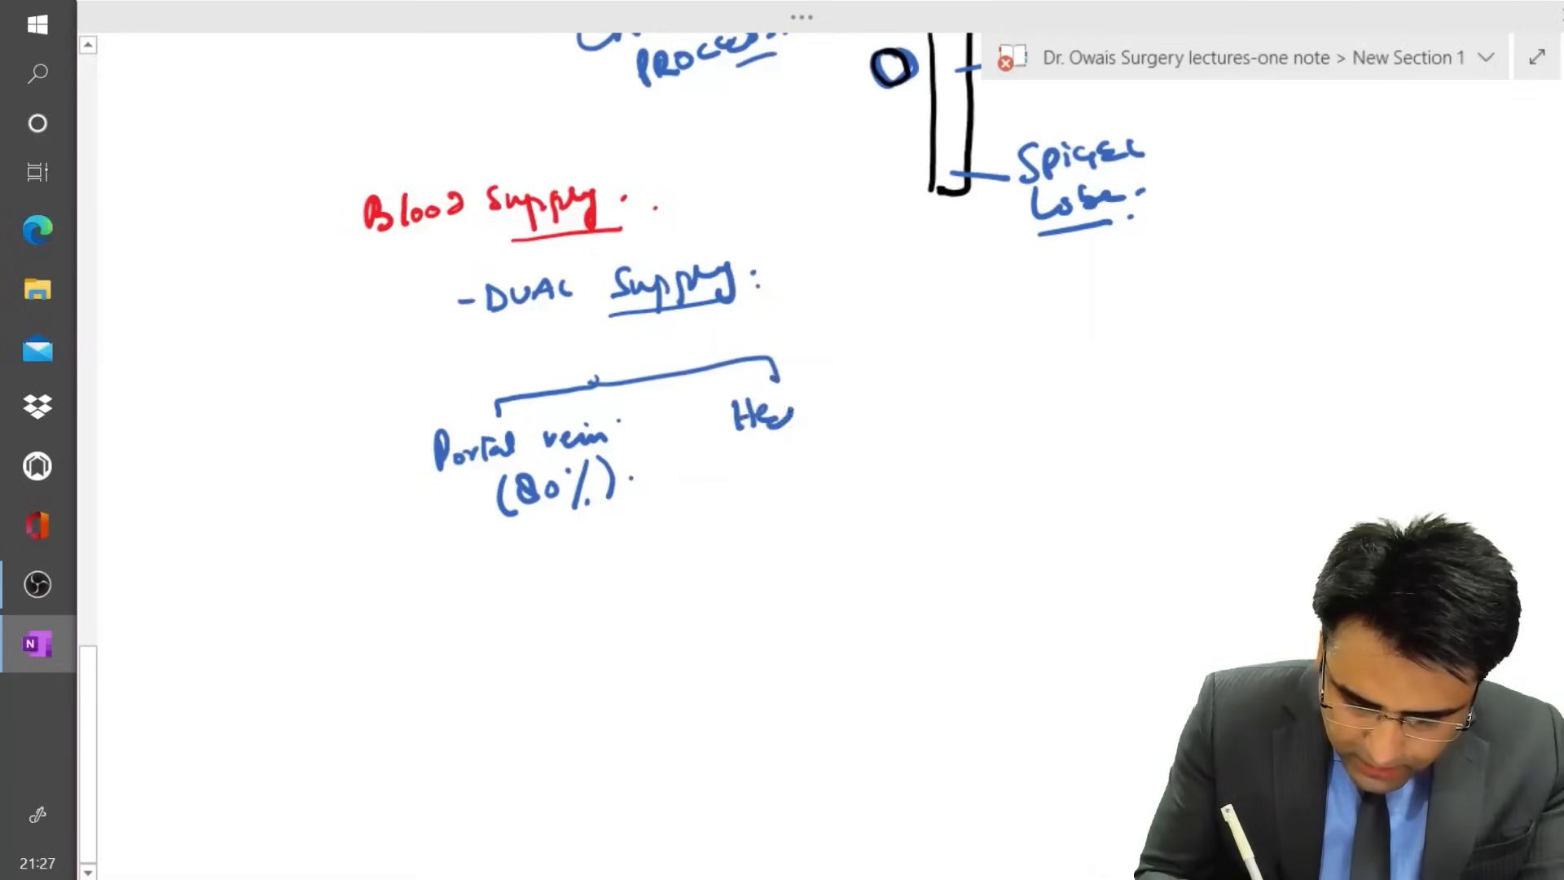
pyautogui.write('Hepatic Artery.')
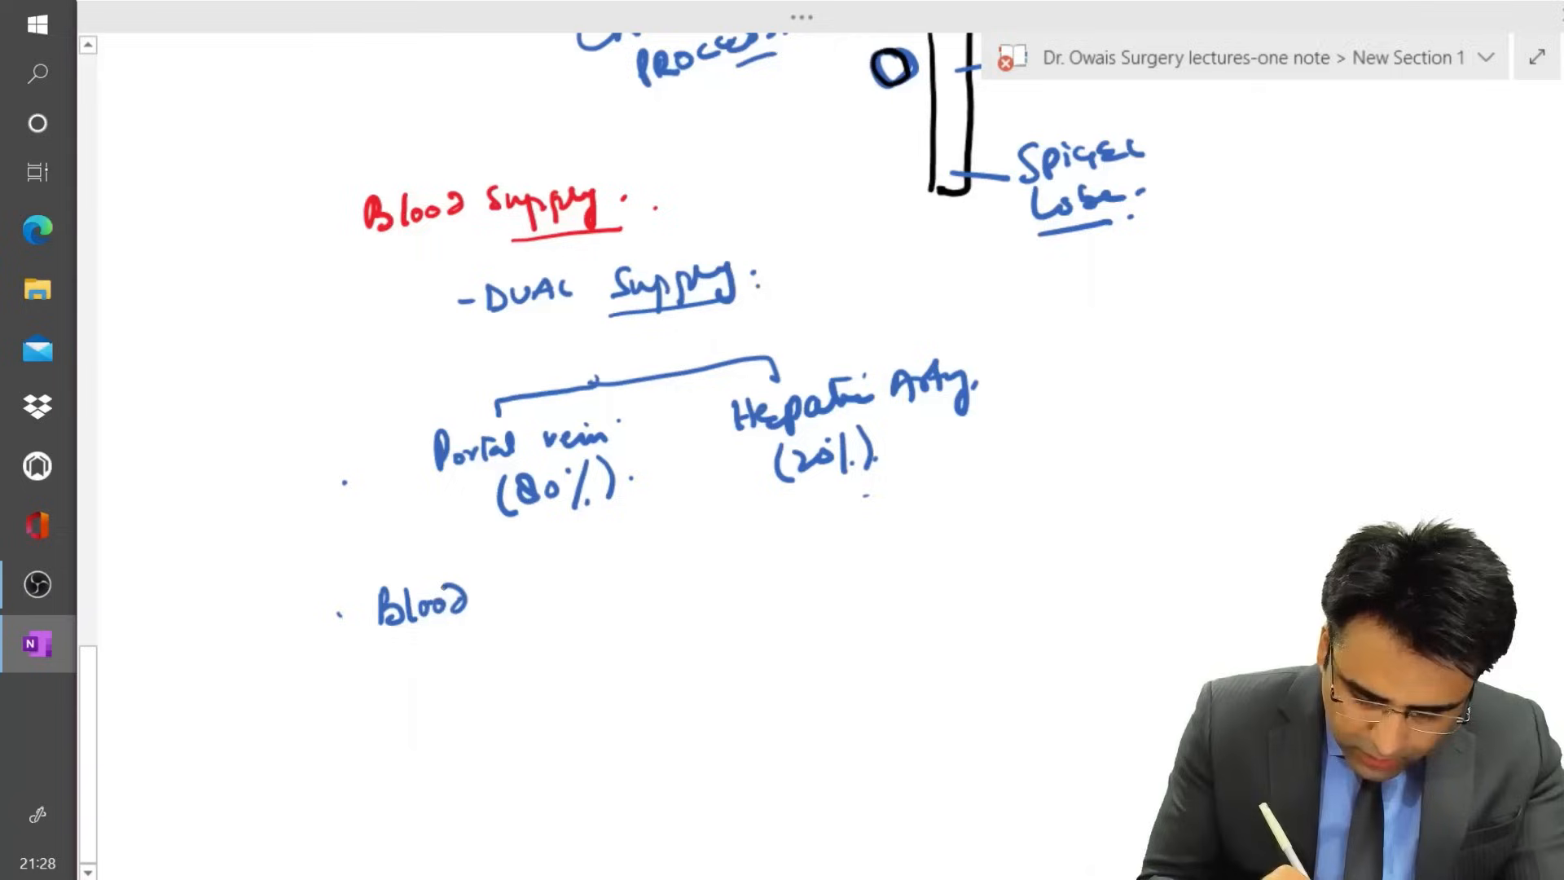
# - Handwrite 'Blood flow to liver → 1500ml/min' with the value boxed
pyautogui.write('flow to liver 1500ml/min.')
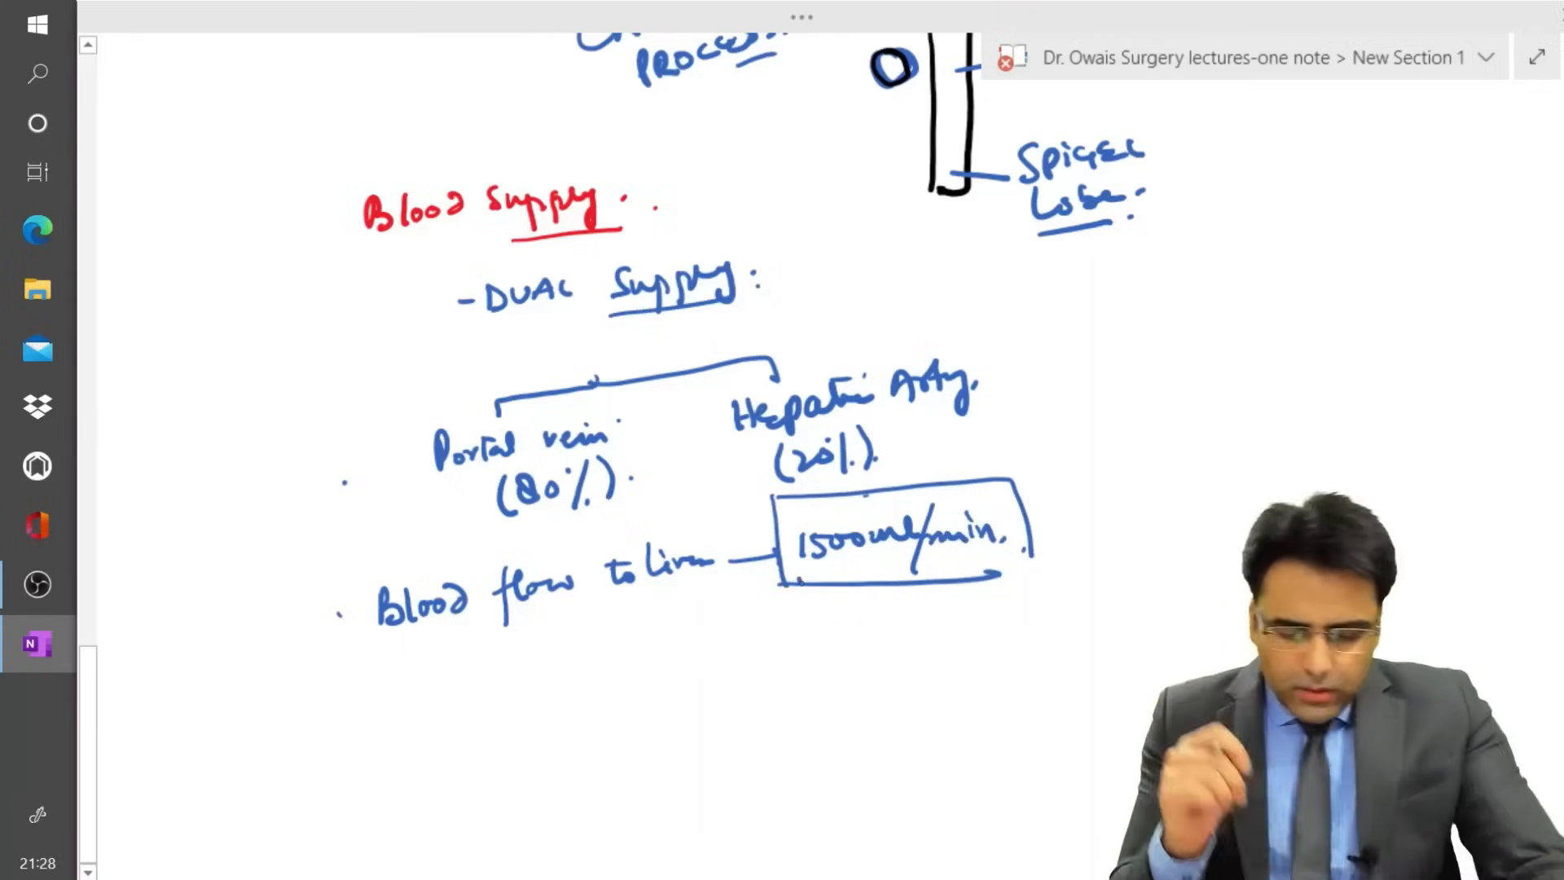
pyautogui.scroll(-3)
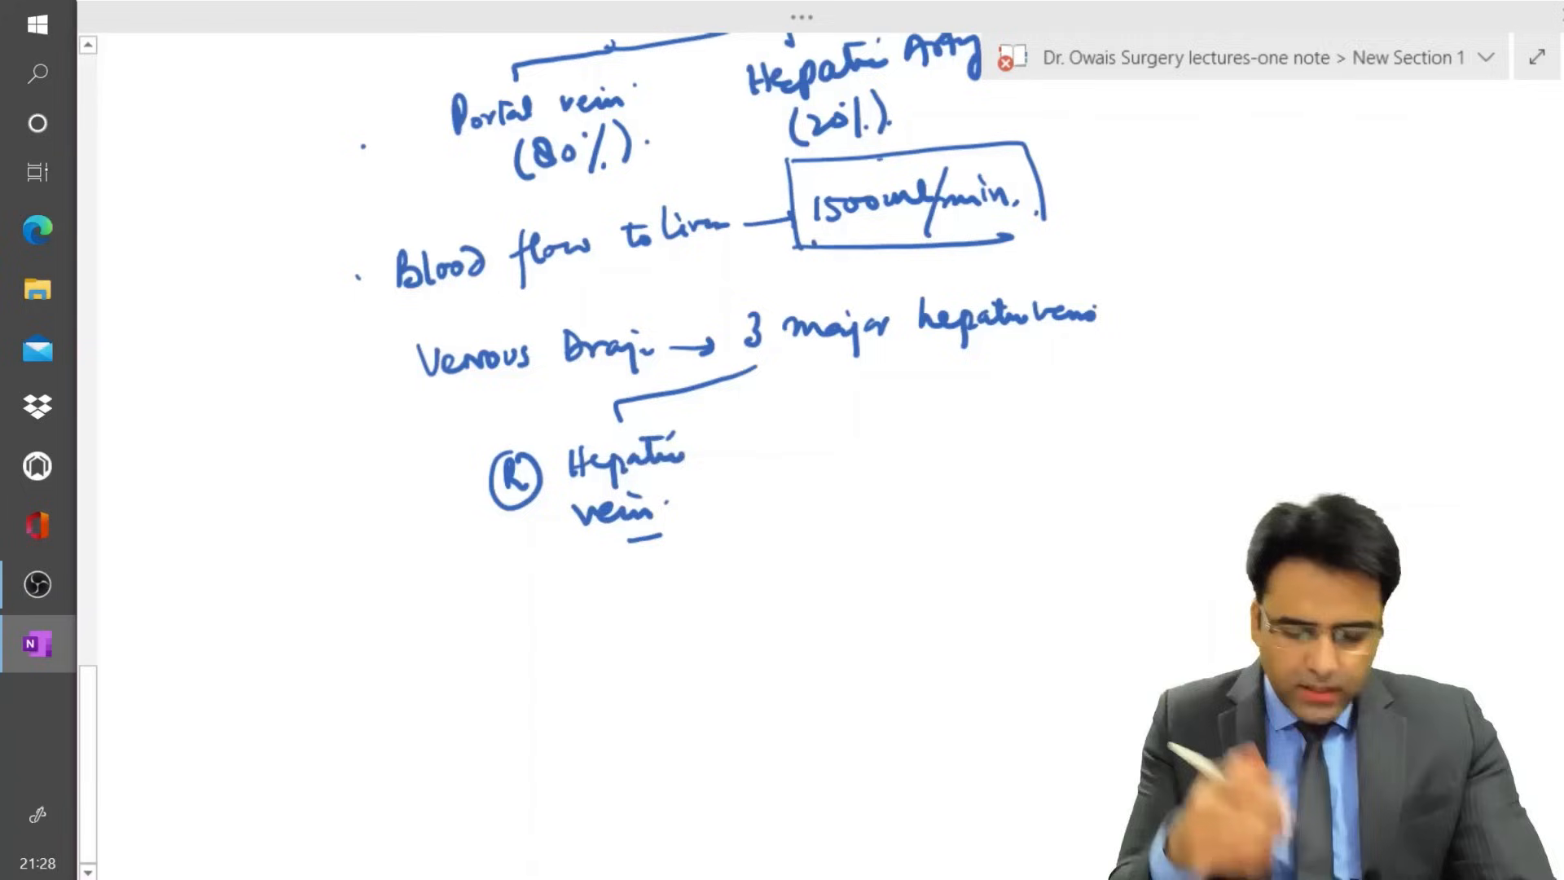
# - Handwrite 'Venous Drainage → 3 major hepatic veins' branching to R Hepatic and Middle Hepatic veins
pyautogui.write('Middle')
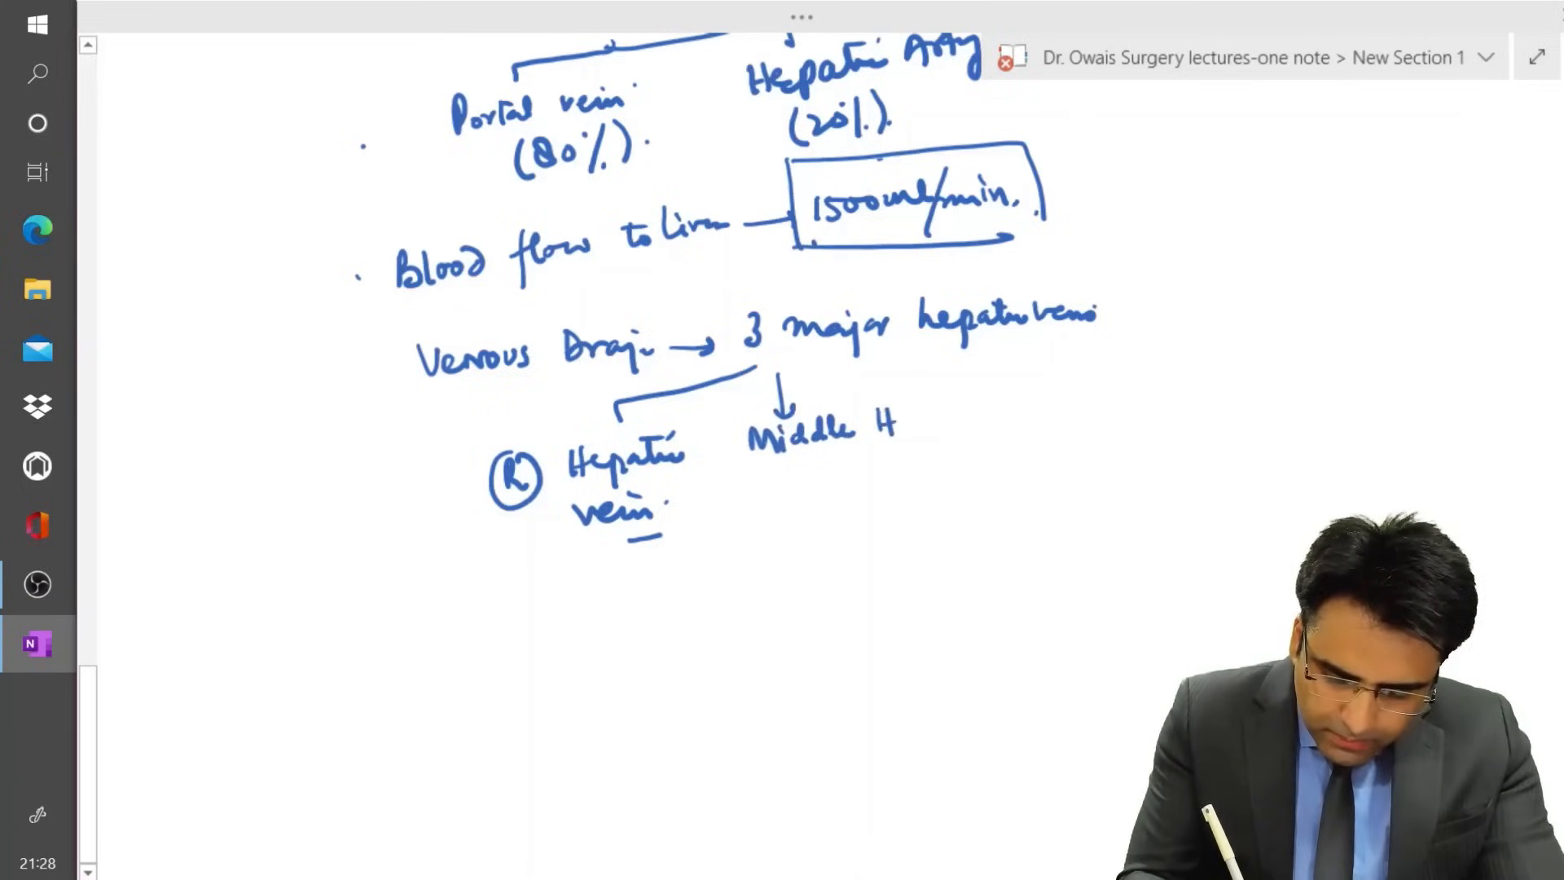
pyautogui.write('HEPATic')
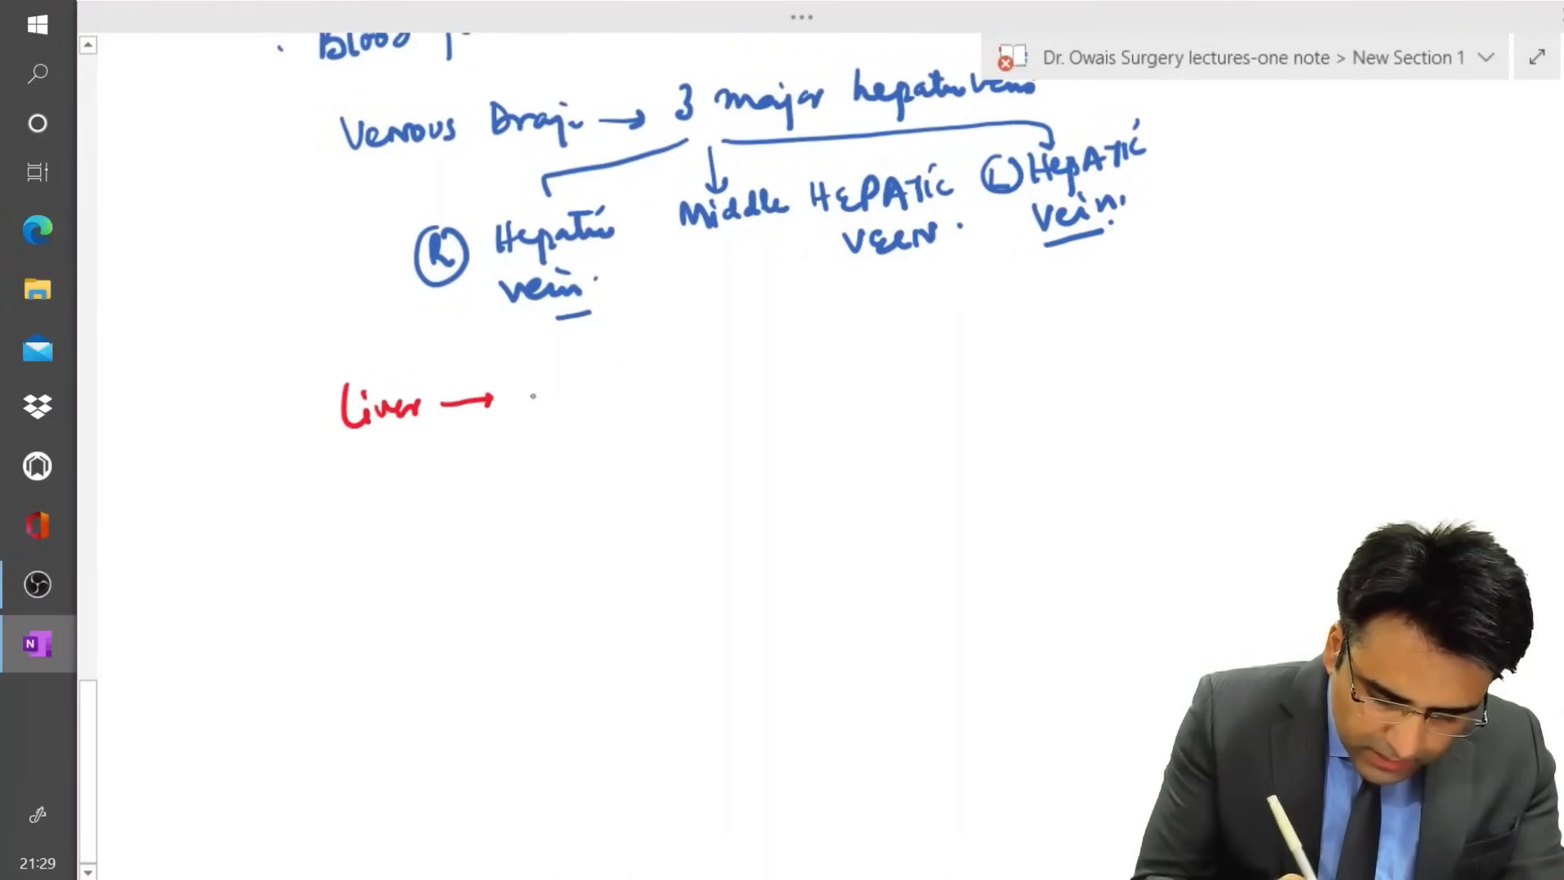
# - Handwrite in red ink 'Liver → Capsule → Glisson's Capsule' below the hepatic veins
pyautogui.write('Capsule →')
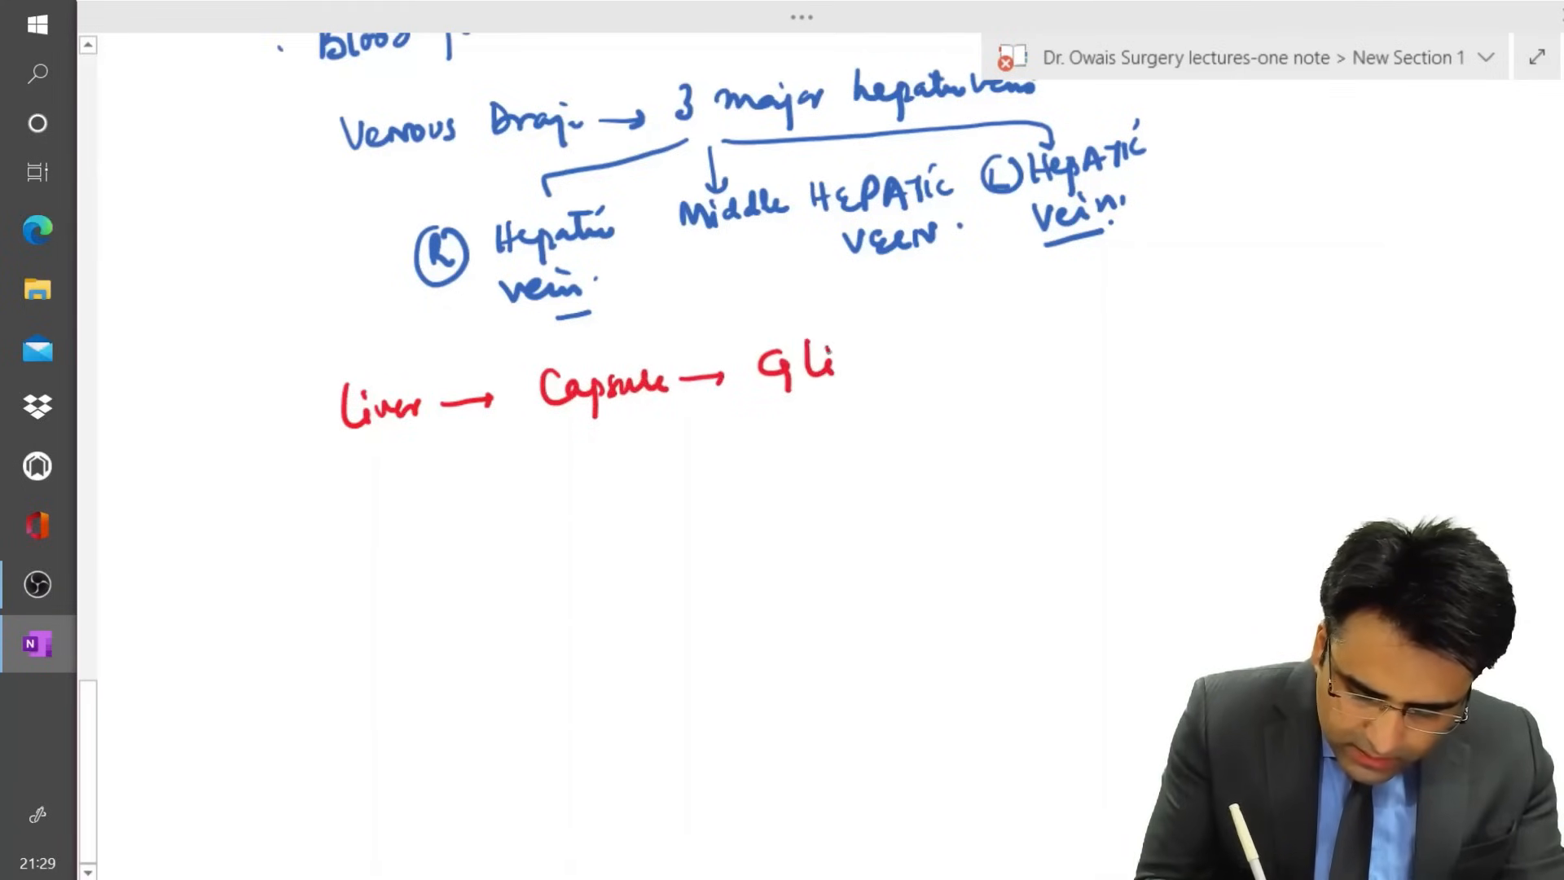
pyautogui.write("Glisson's")
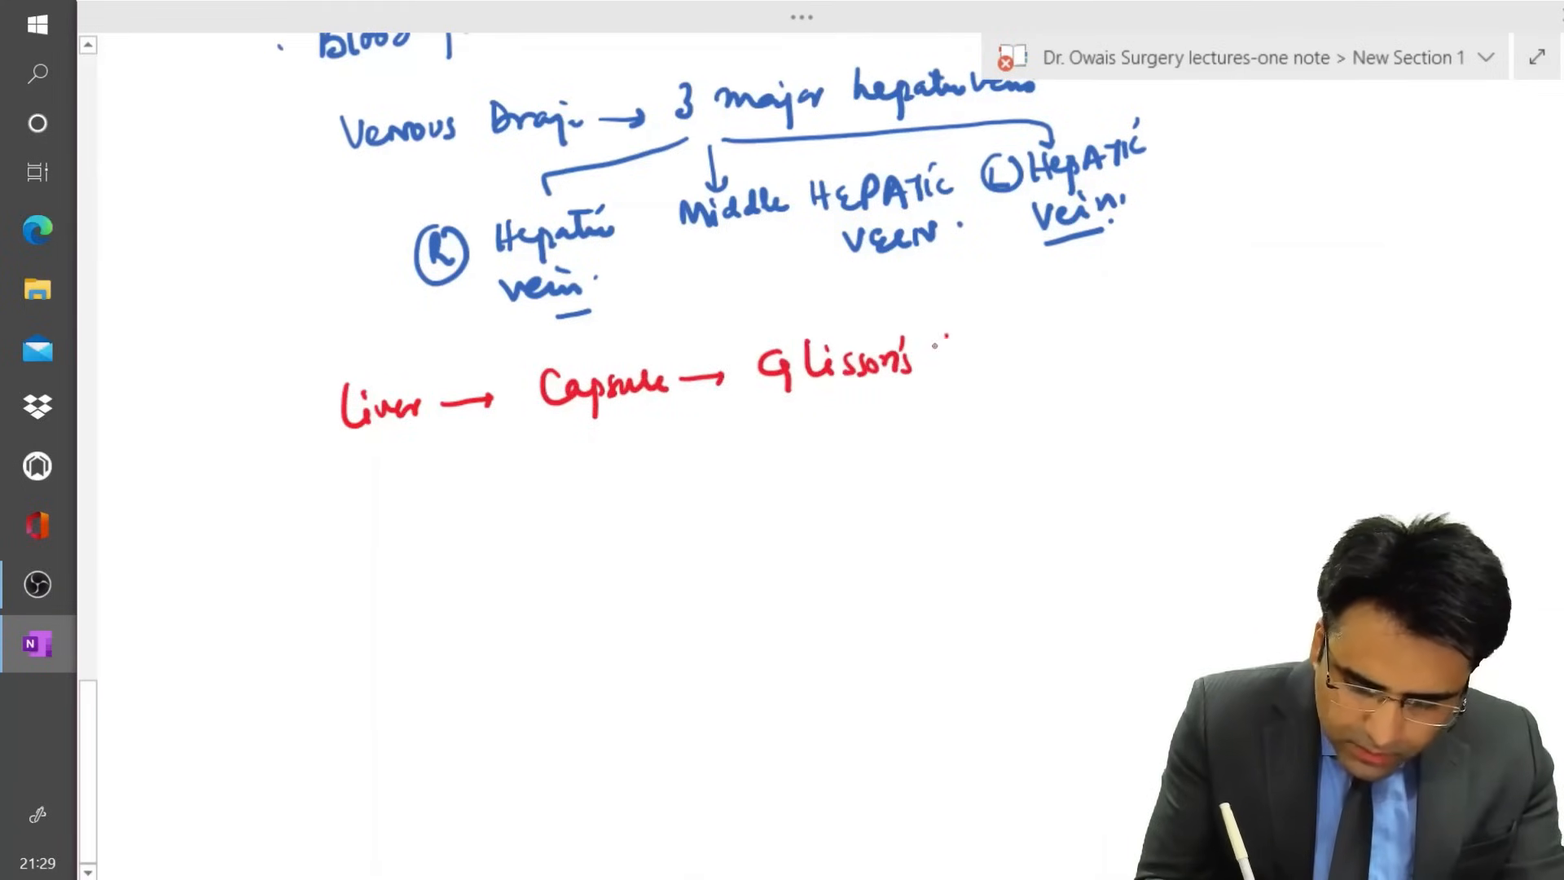
pyautogui.write('Capsule')
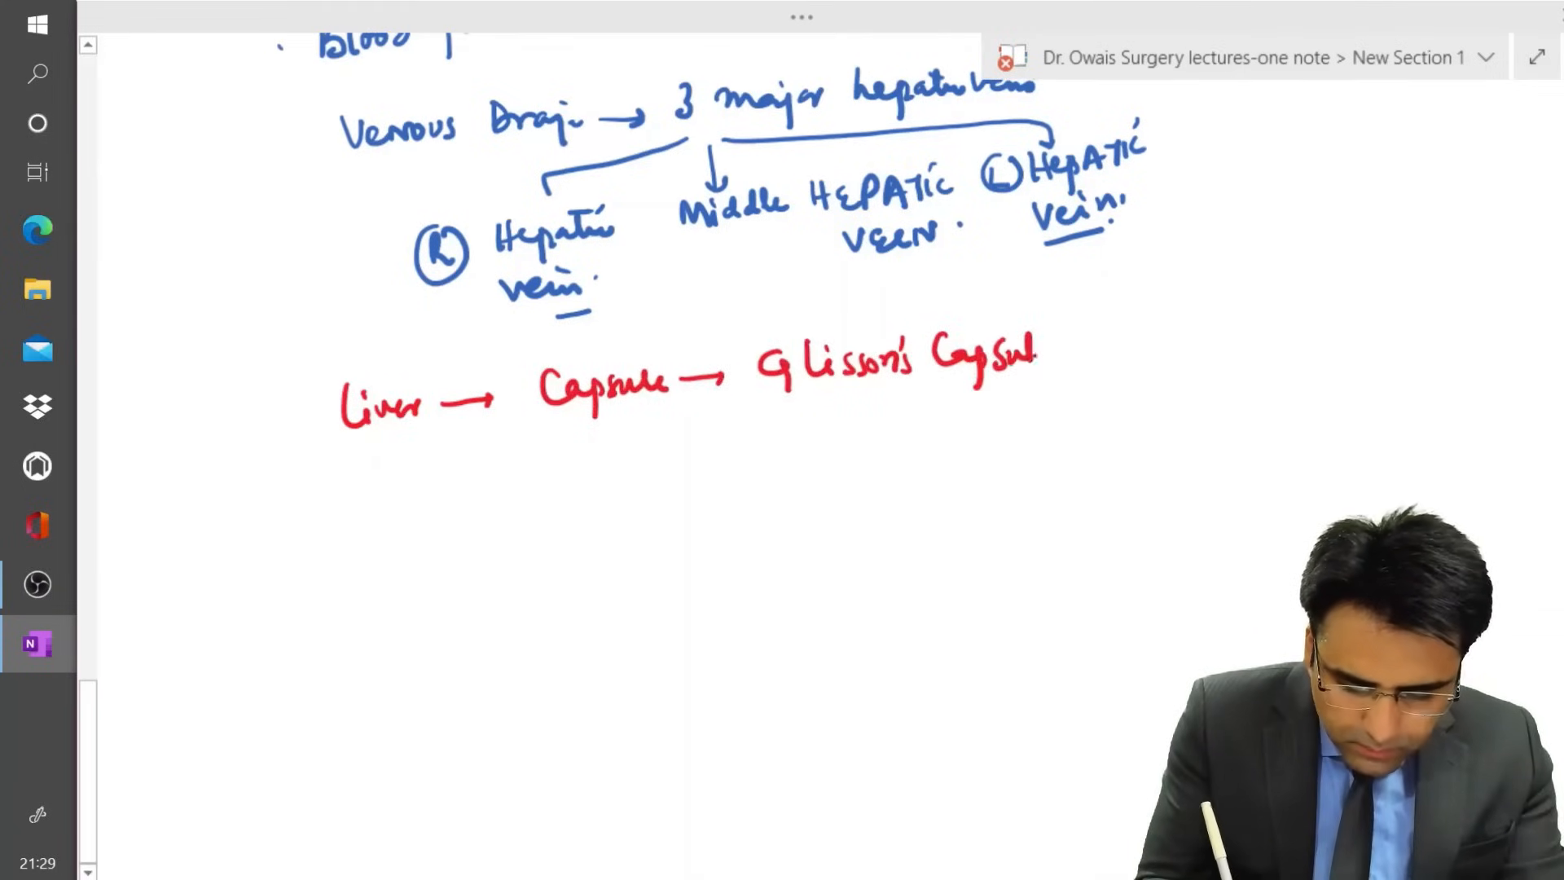